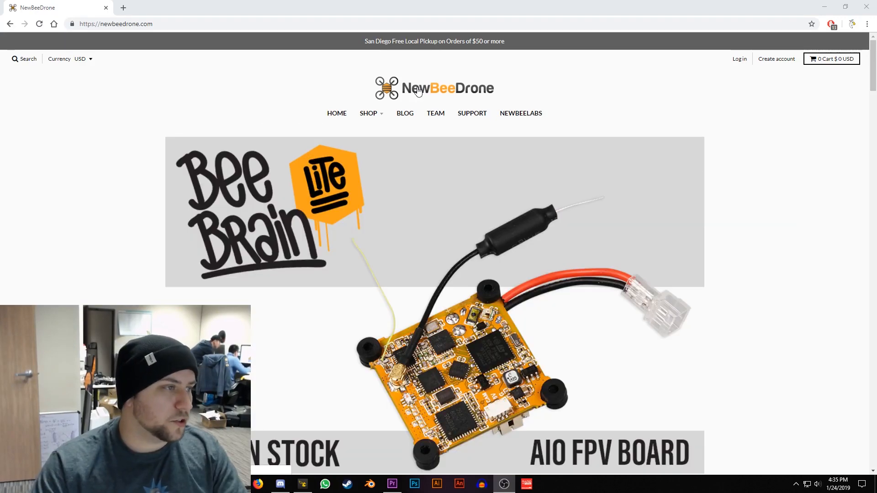
Navigate through Shop > AcroBee to the BeeBrain Lite Flight Controller + Camera Set (FrSky) page
{"action": "left_click", "coordinate": [368, 113]}
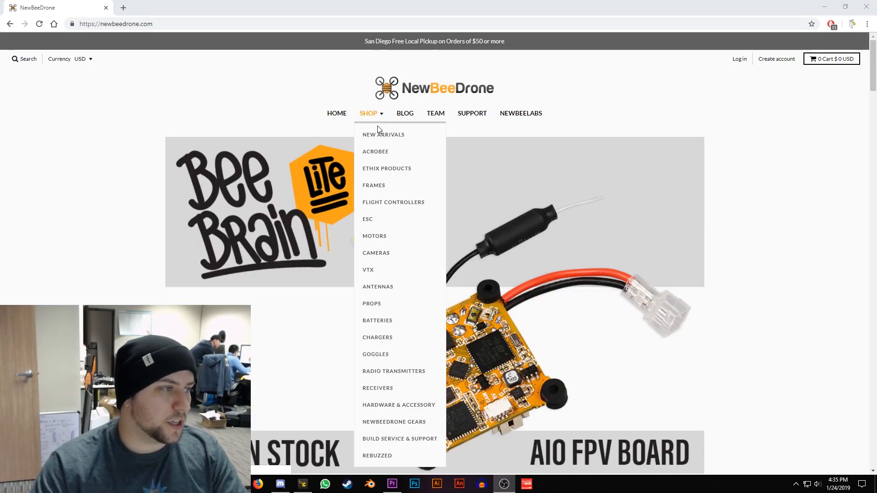
{"action": "left_click", "coordinate": [376, 152]}
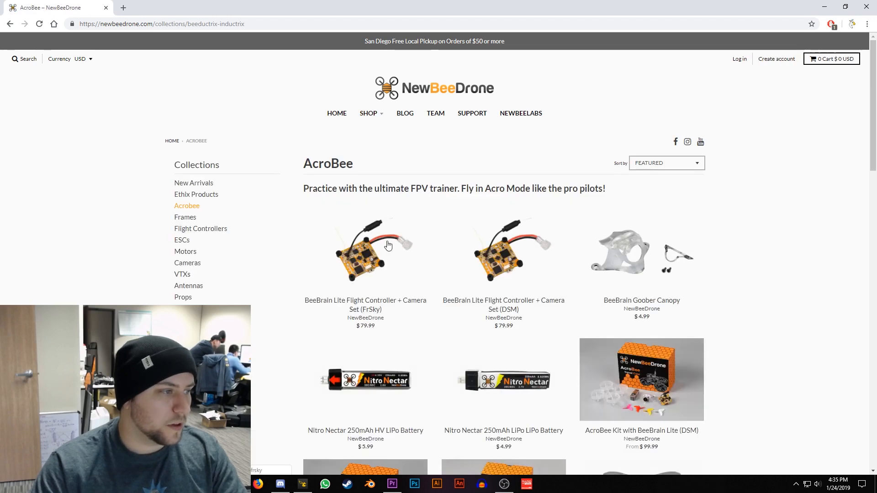
{"action": "left_click", "coordinate": [365, 249]}
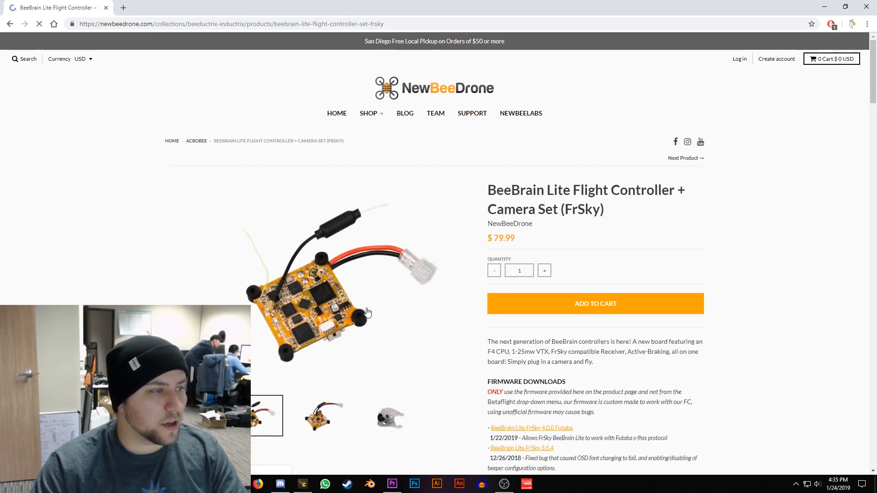
Download the 4.0.0 Futaba firmware from the Firmware Downloads section
{"action": "scroll", "scroll_direction": "down", "scroll_amount": 3}
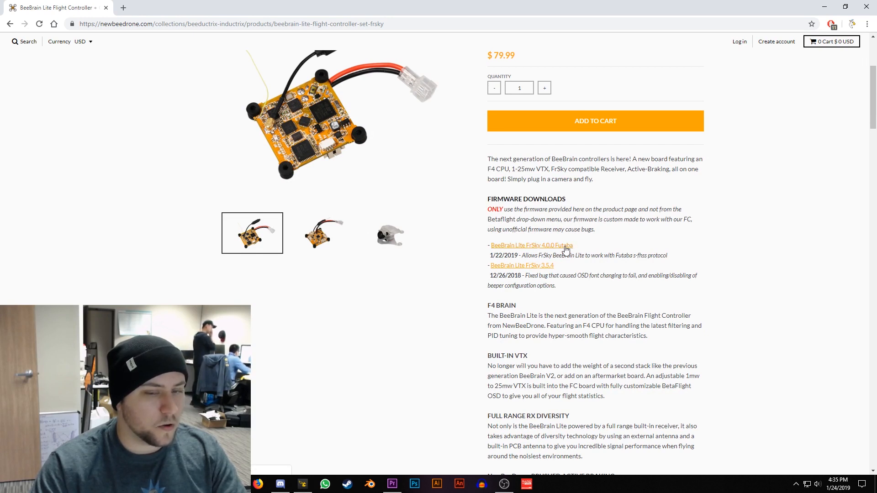
{"action": "left_click", "coordinate": [530, 245]}
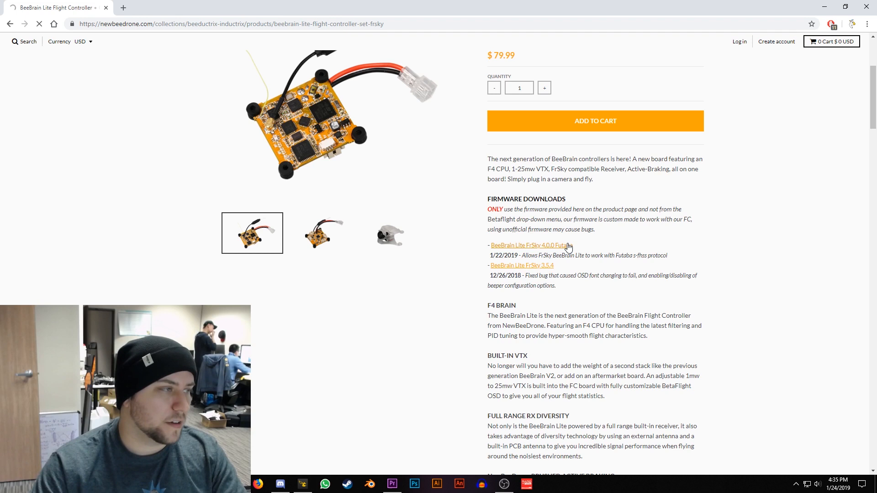
{"action": "left_click", "coordinate": [531, 245]}
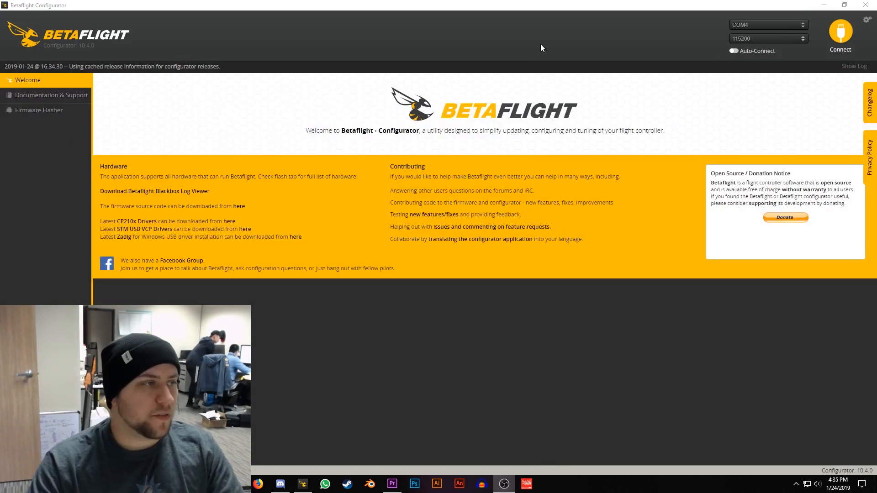
Go to the Firmware Flasher and enable Full chip erase for the flash
{"action": "left_click", "coordinate": [39, 109]}
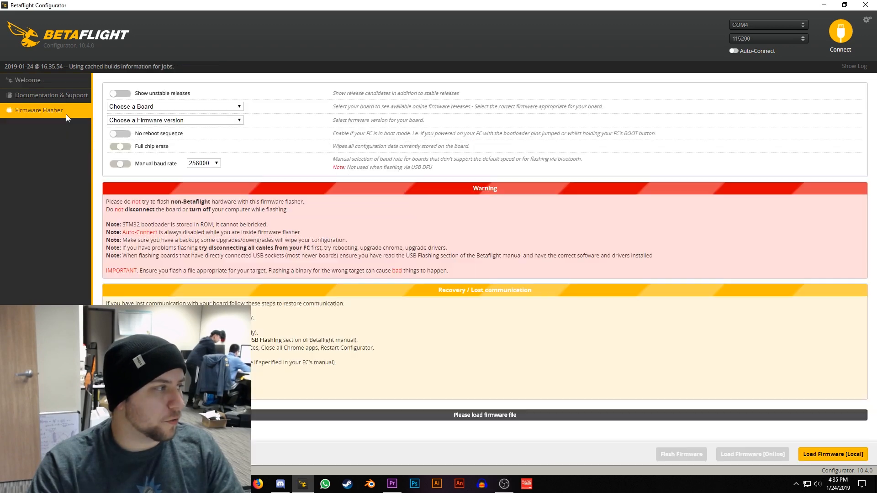
{"action": "left_click", "coordinate": [121, 146]}
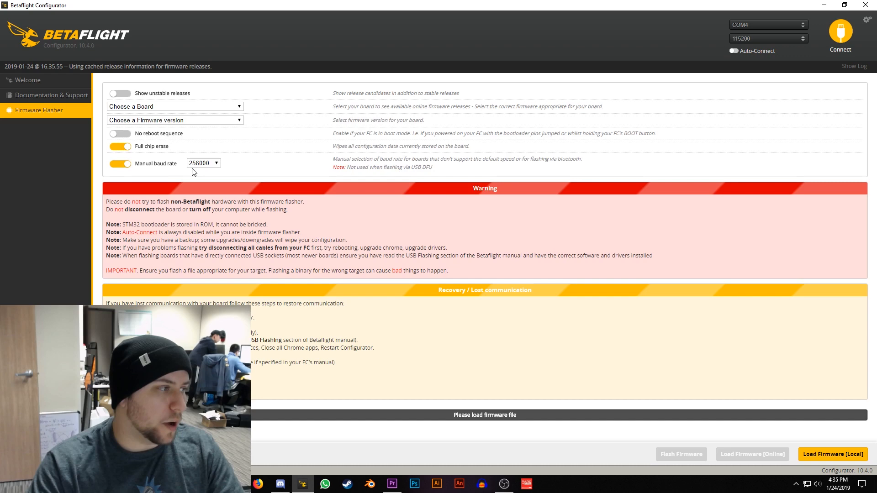
{"action": "mouse_move", "coordinate": [686, 346]}
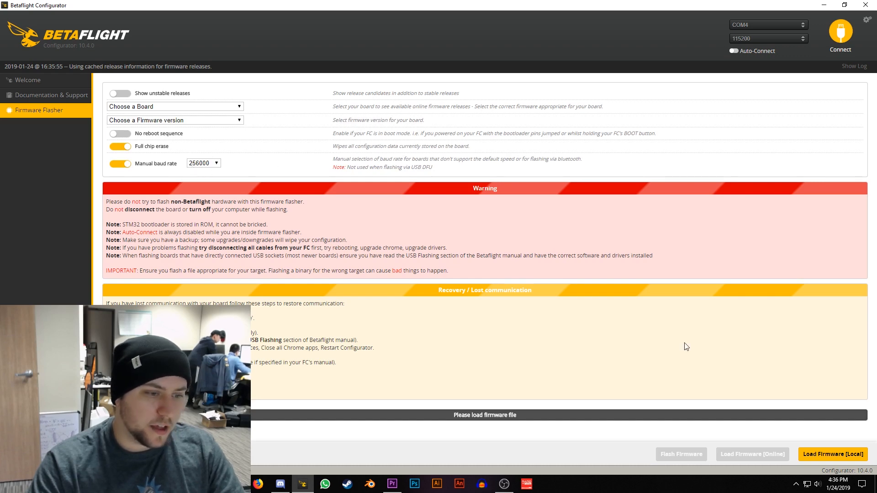
Load betaflight_4.0.0_BEEBRAIN_LITE_FUTABA_E86299.hex from the Desktop as the local firmware file
{"action": "left_click", "coordinate": [833, 454]}
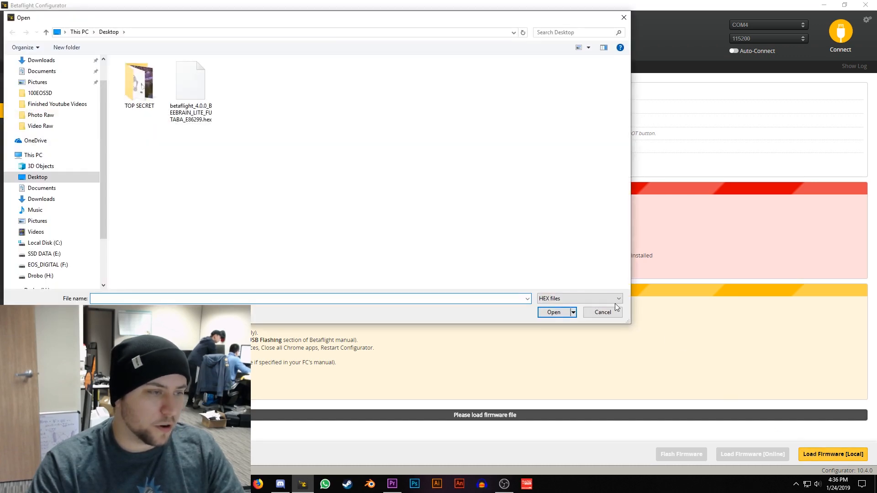
{"action": "left_click", "coordinate": [190, 81]}
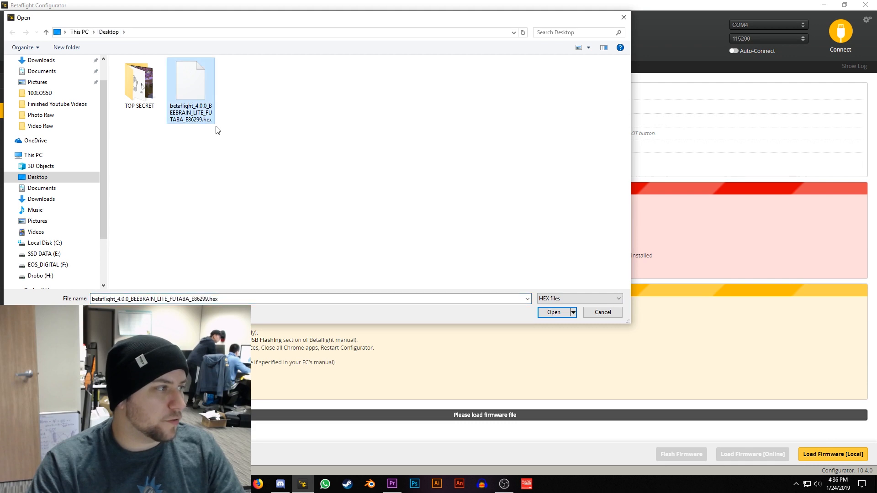
{"action": "mouse_move", "coordinate": [207, 108]}
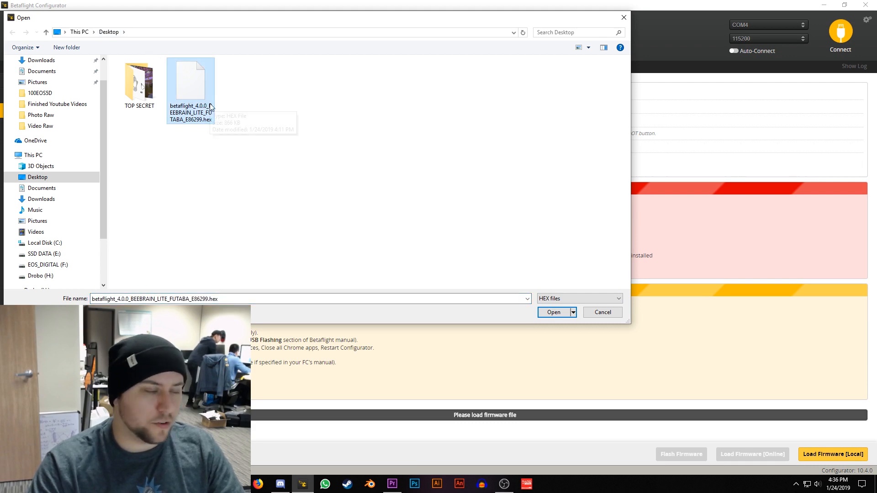
{"action": "left_click", "coordinate": [554, 313]}
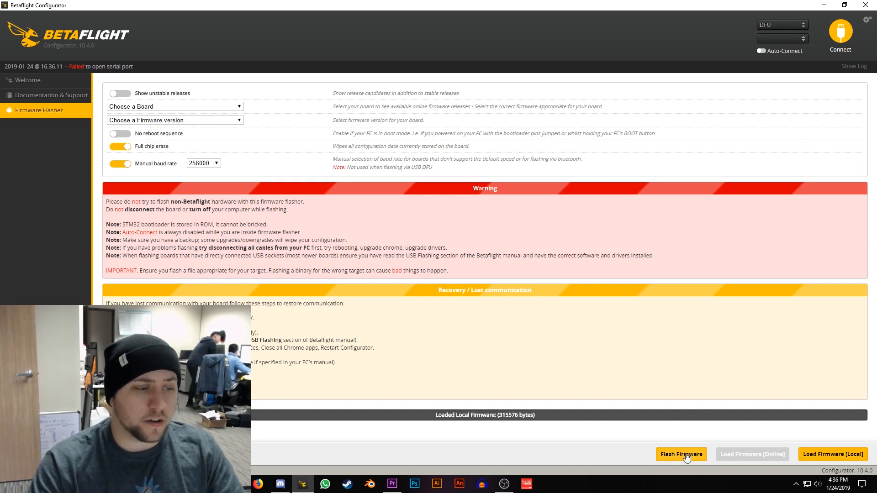
Flash the loaded firmware to the board and wait for Programming: SUCCESSFUL
{"action": "left_click", "coordinate": [680, 454]}
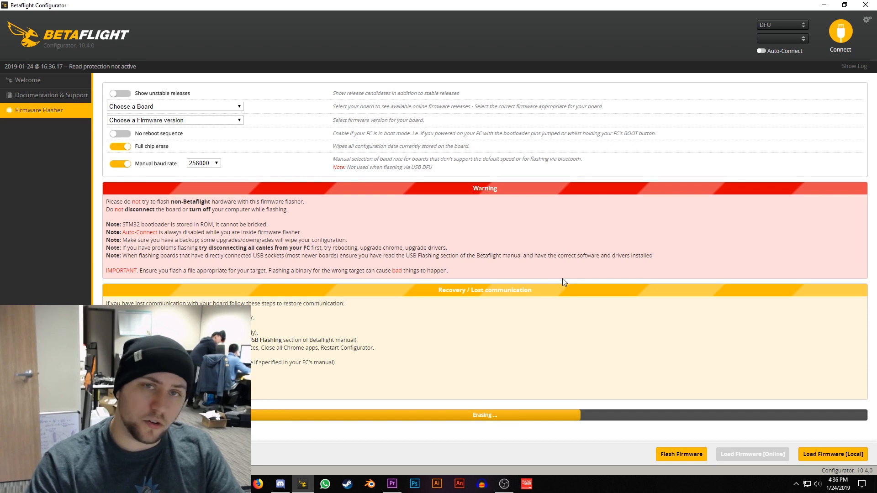
{"action": "mouse_move", "coordinate": [558, 237]}
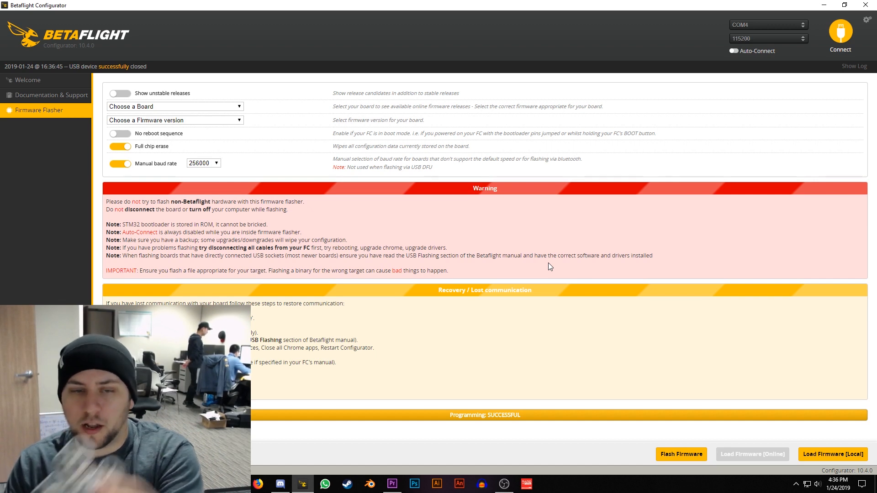
Select COM4 and connect to the flashed board, showing the Setup tab with BTFL 4.0.0
{"action": "left_click", "coordinate": [767, 25]}
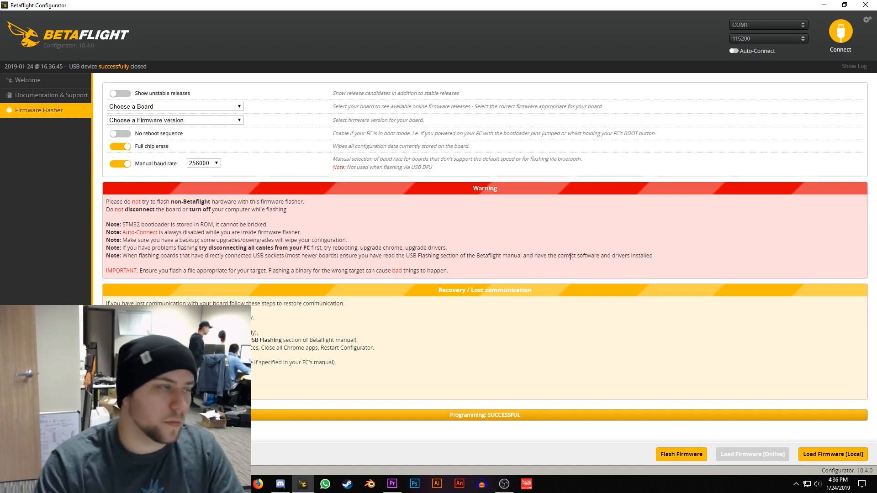
{"action": "mouse_move", "coordinate": [561, 89]}
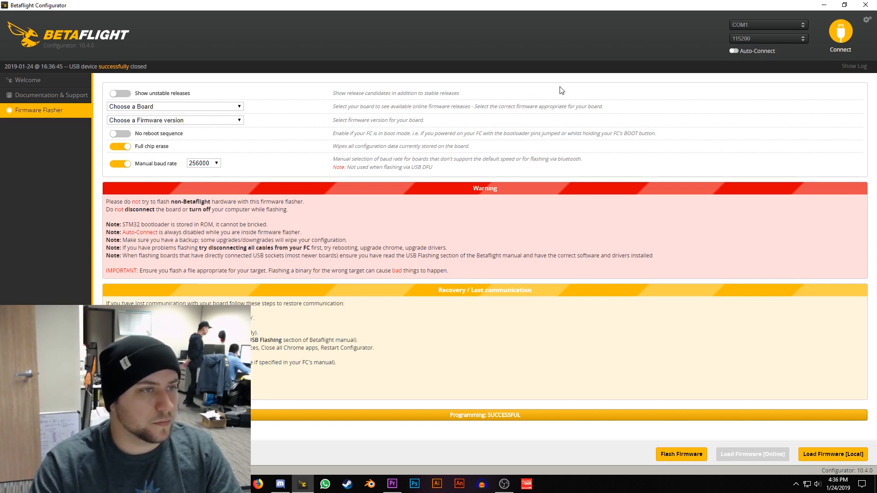
{"action": "left_click", "coordinate": [841, 33]}
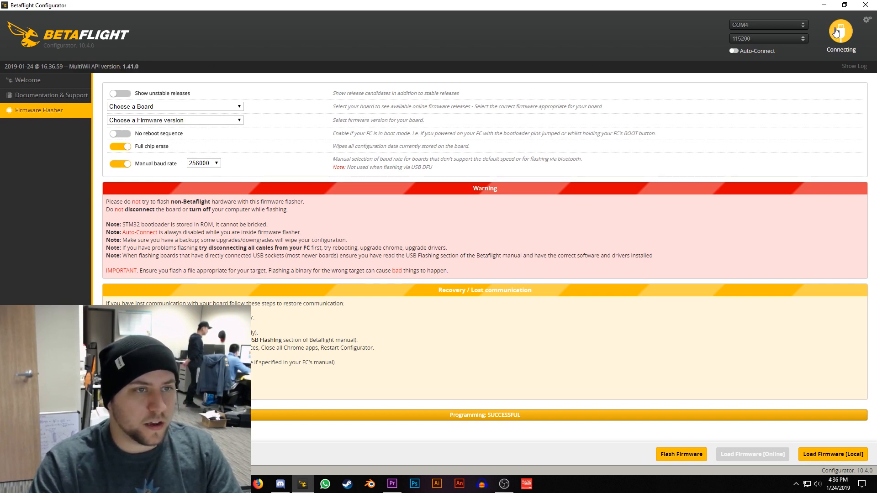
{"action": "left_click", "coordinate": [840, 31]}
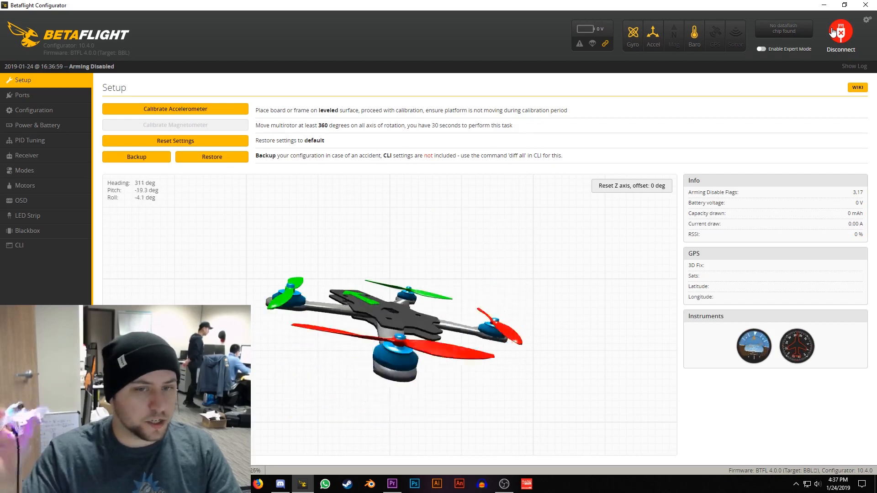